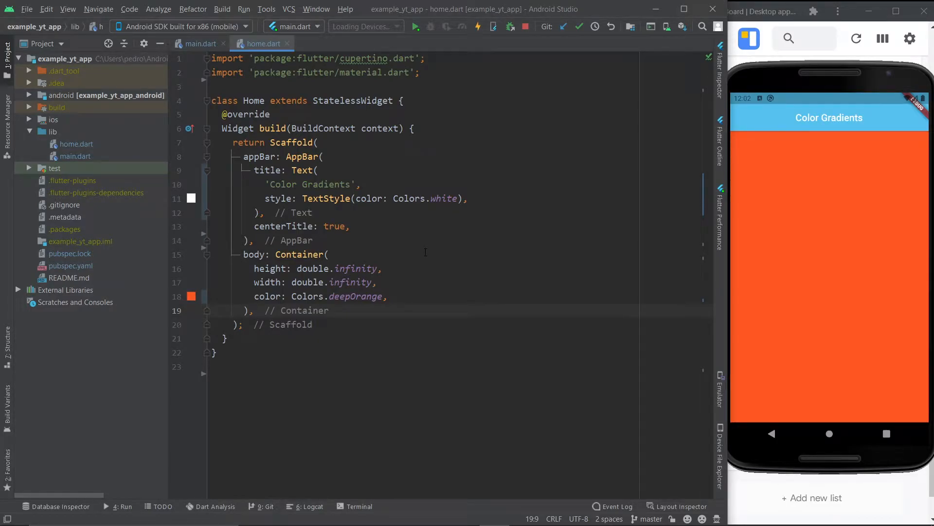
Collapse the AppBar code block in home.dart to expose the Container's deepOrange colour
{"action": "left_click", "coordinate": [206, 157]}
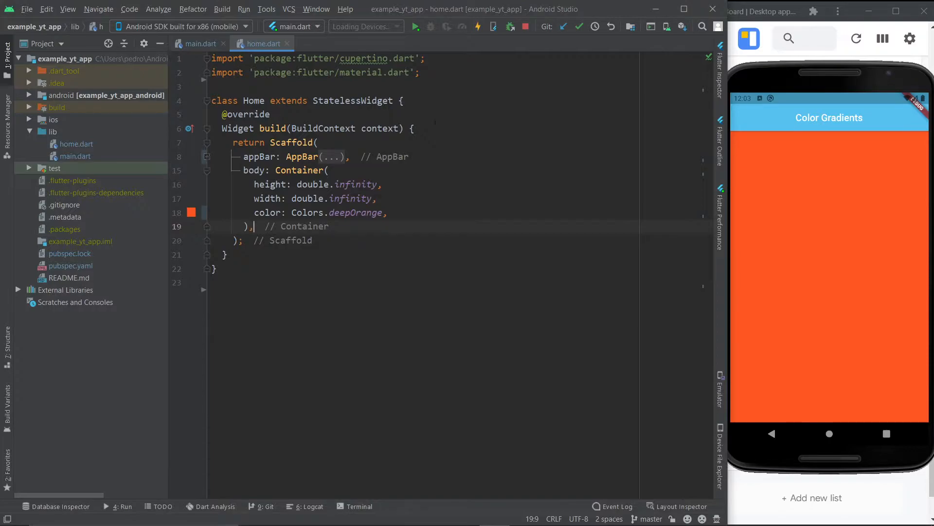
{"action": "mouse_move", "coordinate": [930, 347]}
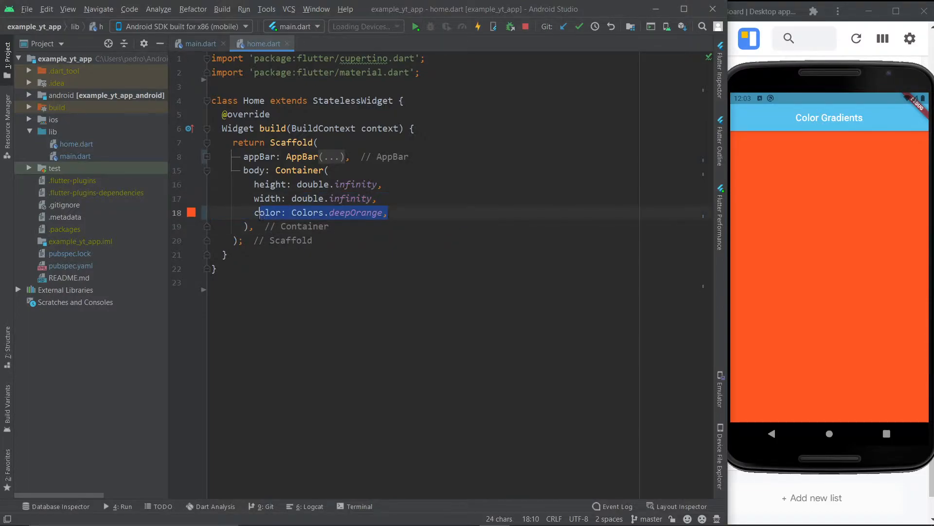
Replace color: Colors.deepOrange with decoration: BoxDecoration(gradient: LinearGradient())
{"action": "type", "text": "decoration: BoxDecoration,"}
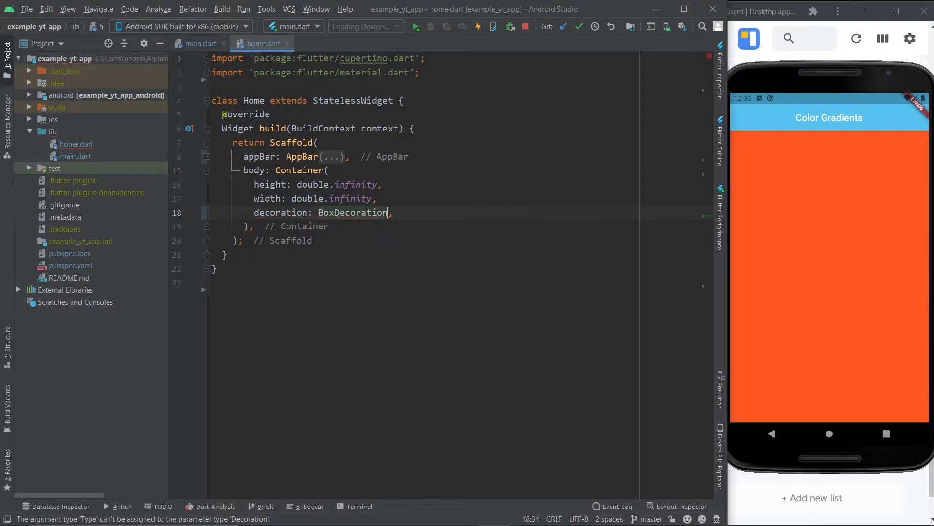
{"action": "type", "text": "()"}
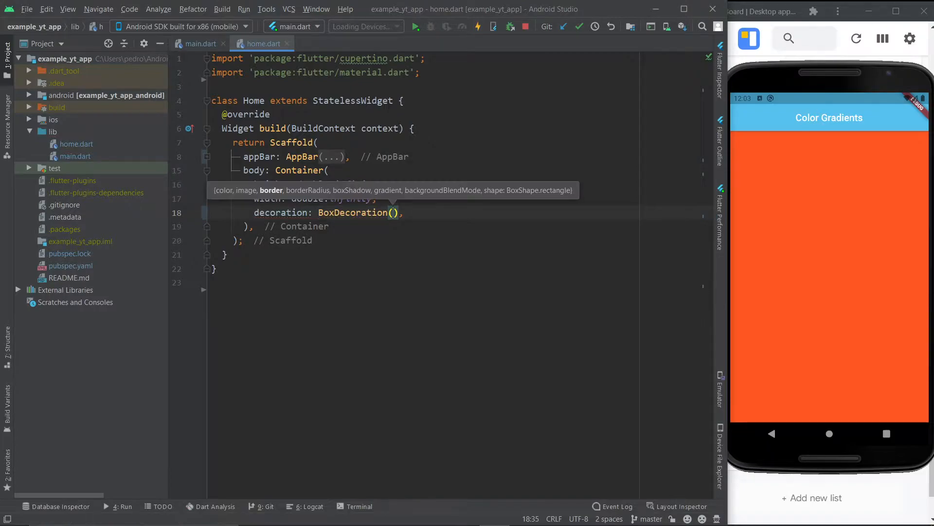
{"action": "type", "text": "co"}
{"action": "type", "text": "gradient:"}
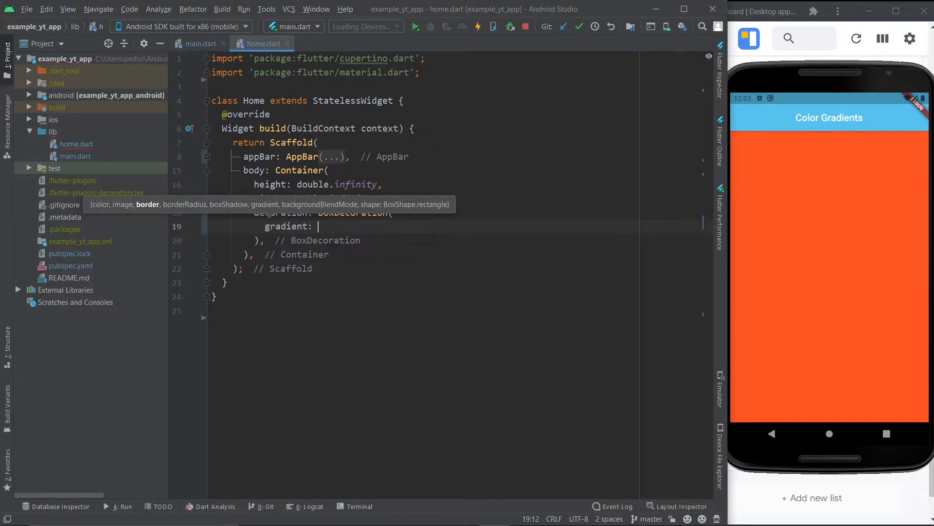
{"action": "type", "text": "LinearGradient(),"}
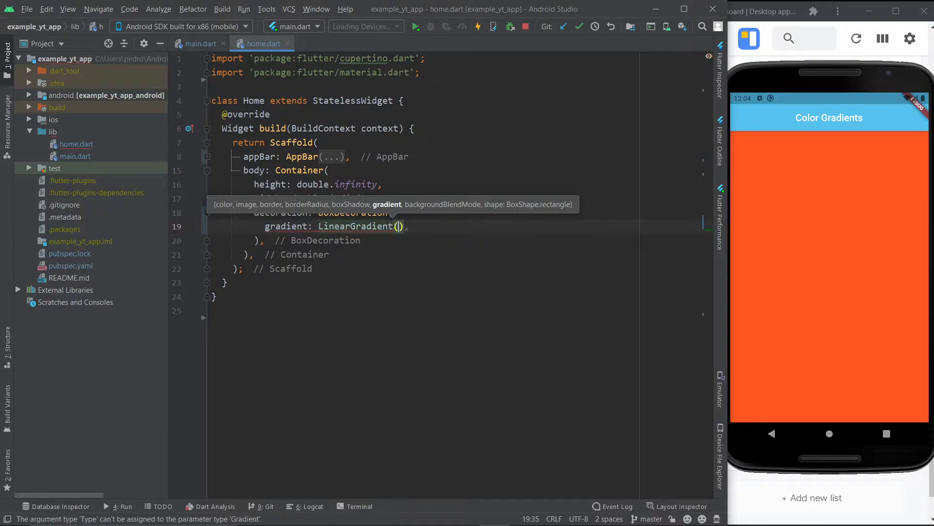
{"action": "left_click", "coordinate": [401, 226]}
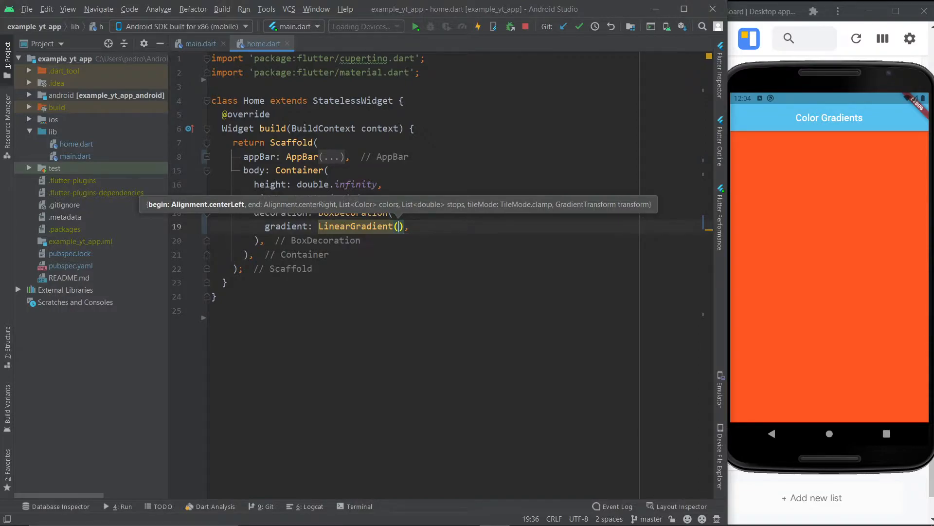
Add colors: [Colors.red, Colors.yellow] to the LinearGradient
{"action": "type", "text": "colors:"}
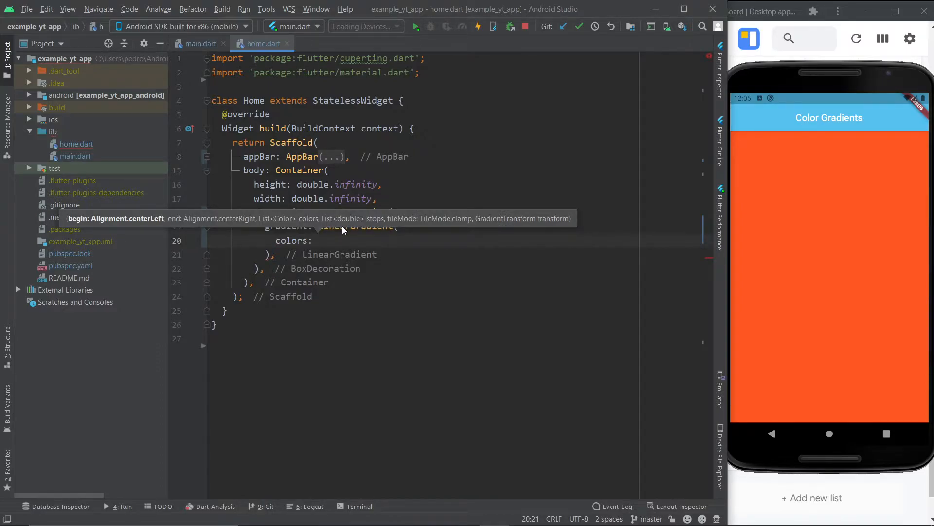
{"action": "left_click", "coordinate": [318, 240]}
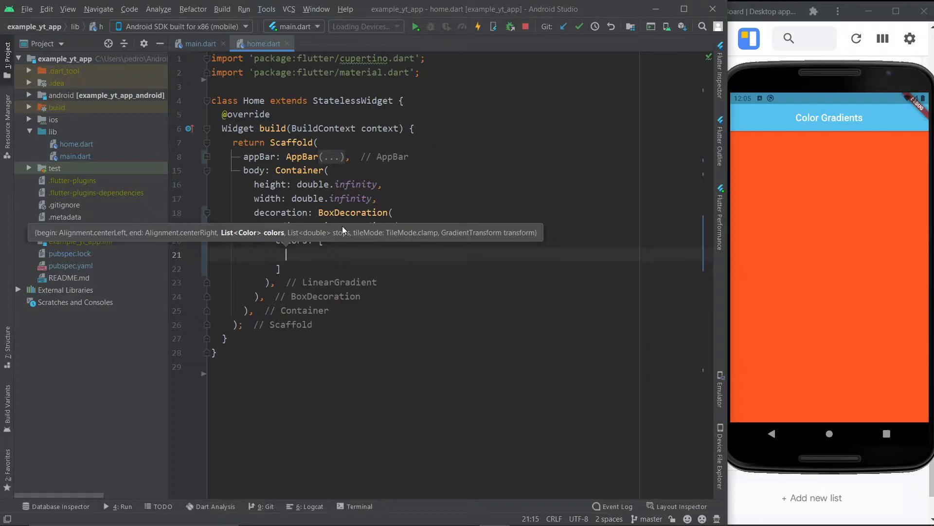
{"action": "type", "text": "Colors.red,"}
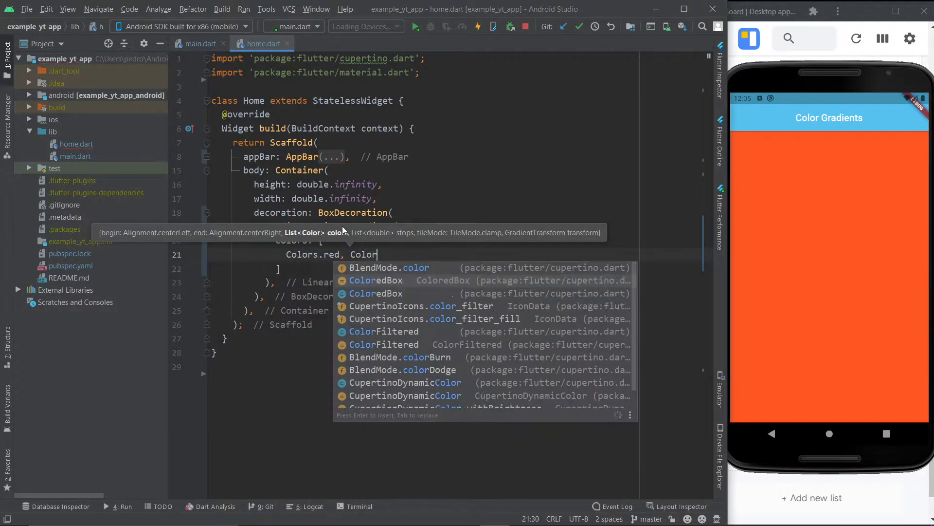
{"action": "type", "text": "Colors.yellow,"}
{"action": "left_click", "coordinate": [324, 283]}
{"action": "type", "text": "begin: "}
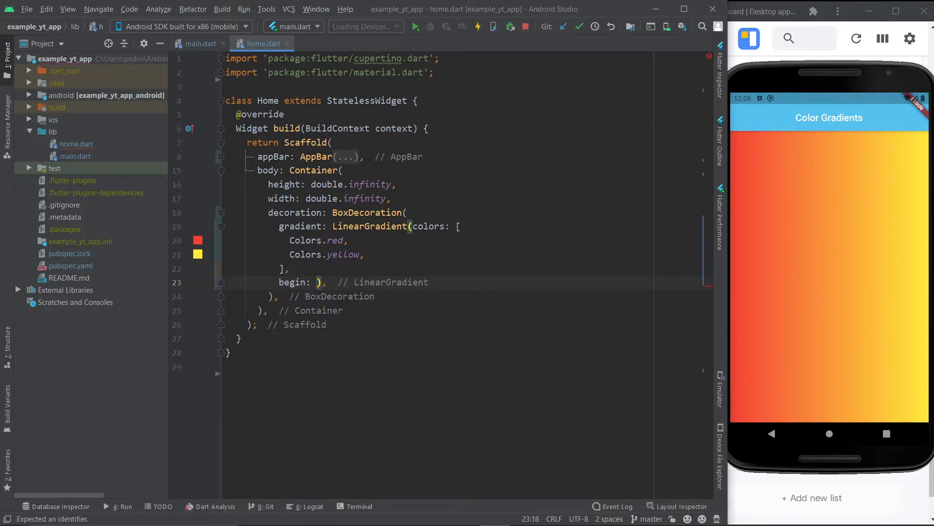
{"action": "mouse_move", "coordinate": [293, 282]}
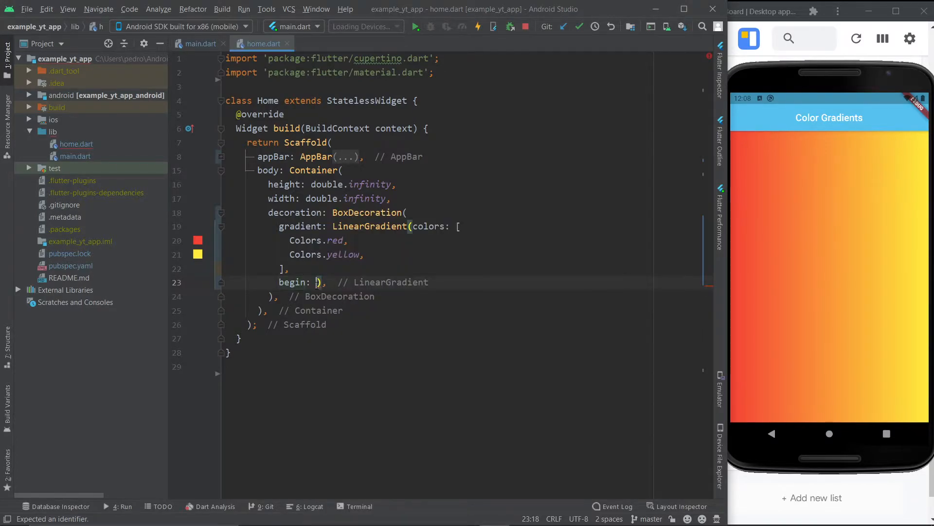
Set the gradient's begin to Alignment.bottomCenter and end to Alignment.topCenter
{"action": "type", "text": "Alignment.bottomCenter"}
{"action": "type", "text": "end: Alignment.topCenter,"}
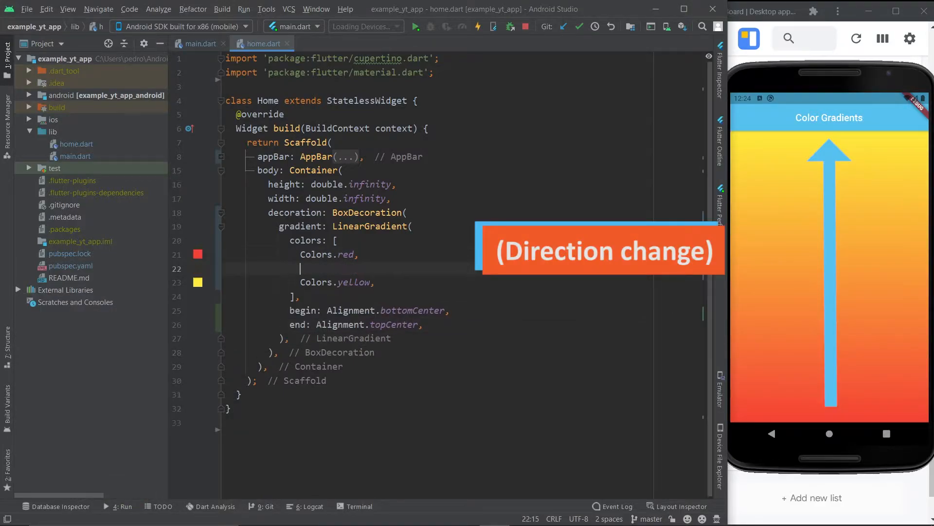
Add orange and green colours plus stops [0.2, 0.3, 0.4, 0.5], fixing the duplicate stop
{"action": "type", "text": "Colors.orange,"}
{"action": "type", "text": "Colors.green,"}
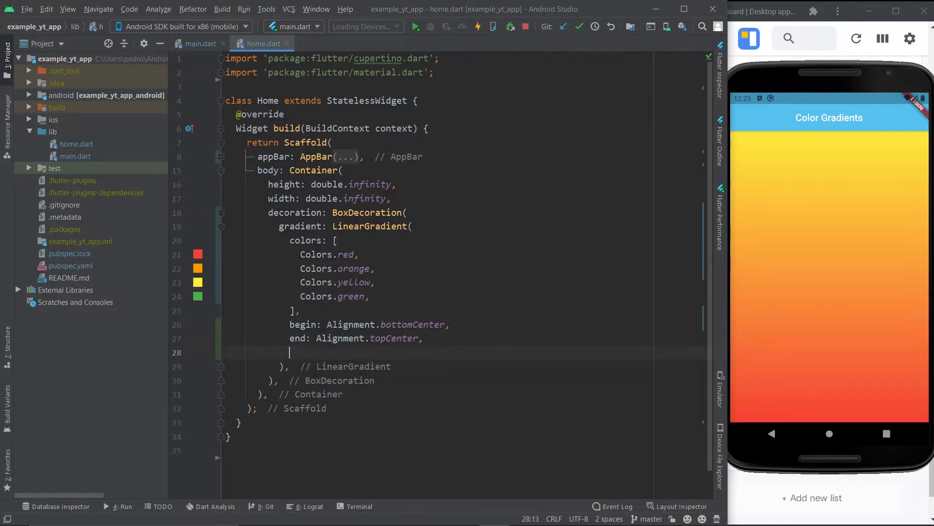
{"action": "type", "text": "stops: []"}
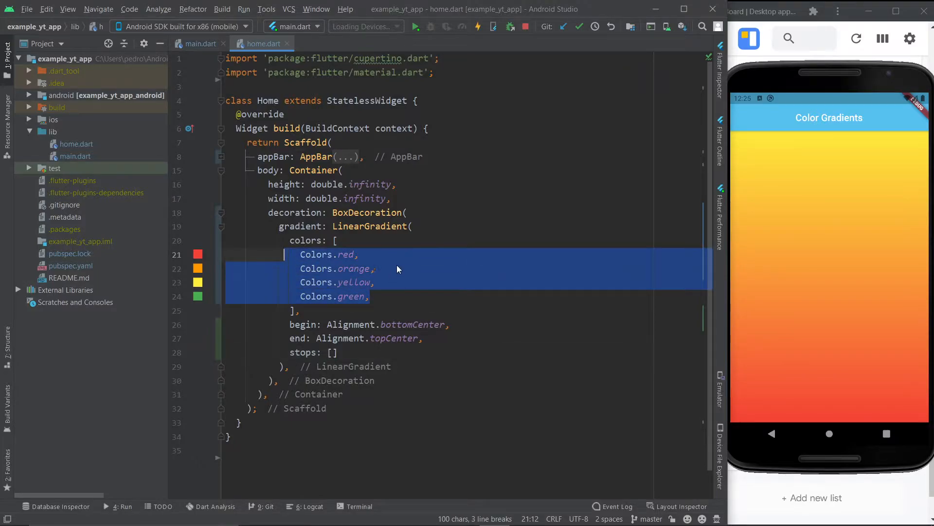
{"action": "left_click", "coordinate": [359, 255]}
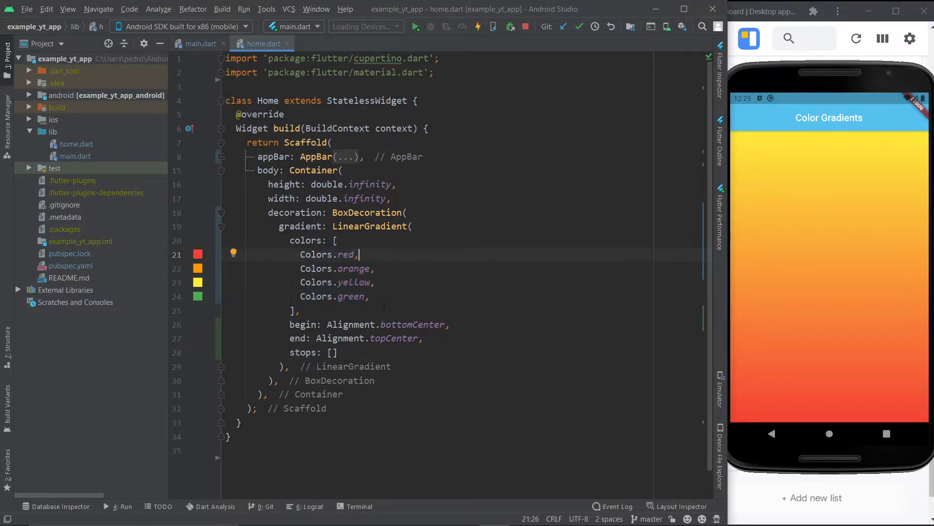
{"action": "key", "text": "enter"}
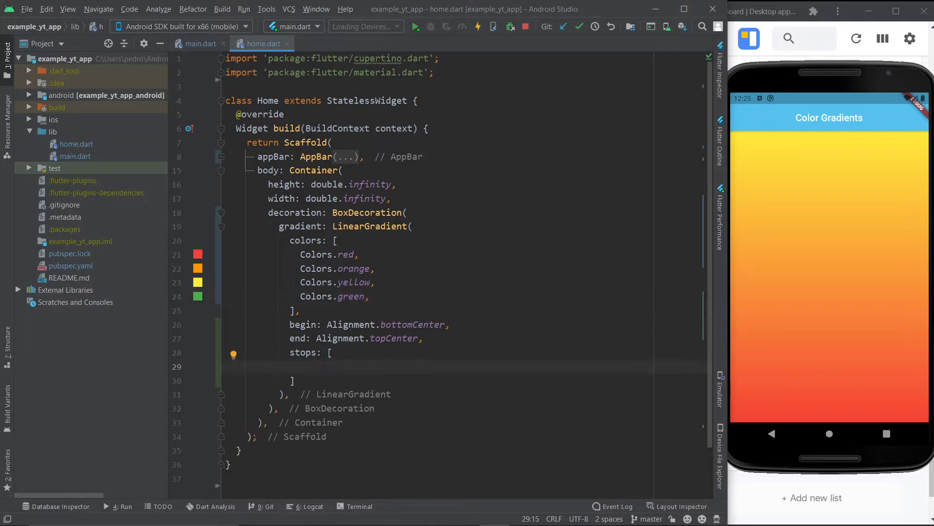
{"action": "type", "text": "0.2,"}
{"action": "type", "text": "0.3"}
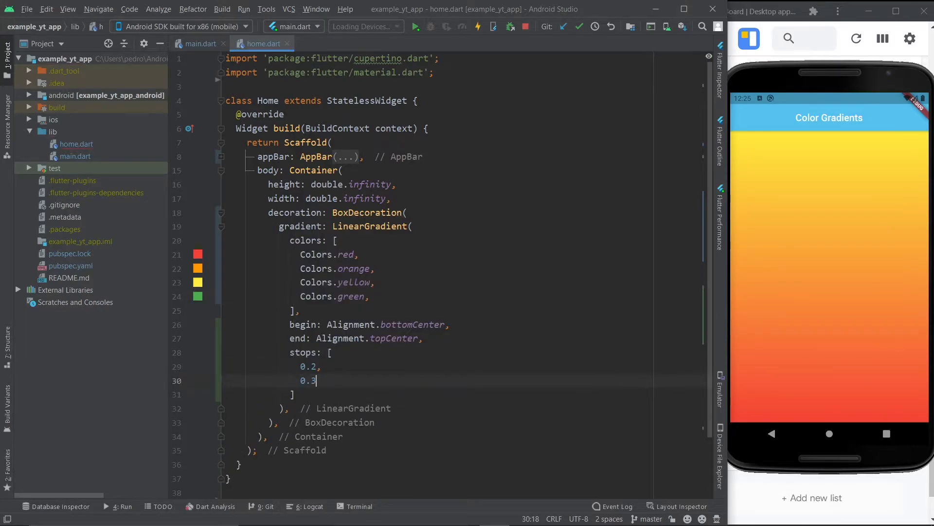
{"action": "type", "text": "0.2,"}
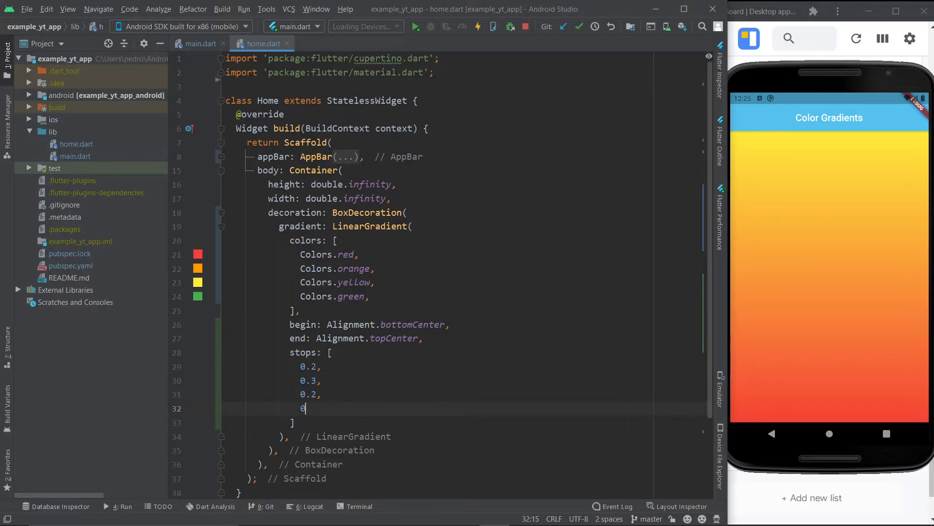
{"action": "type", "text": ".5,"}
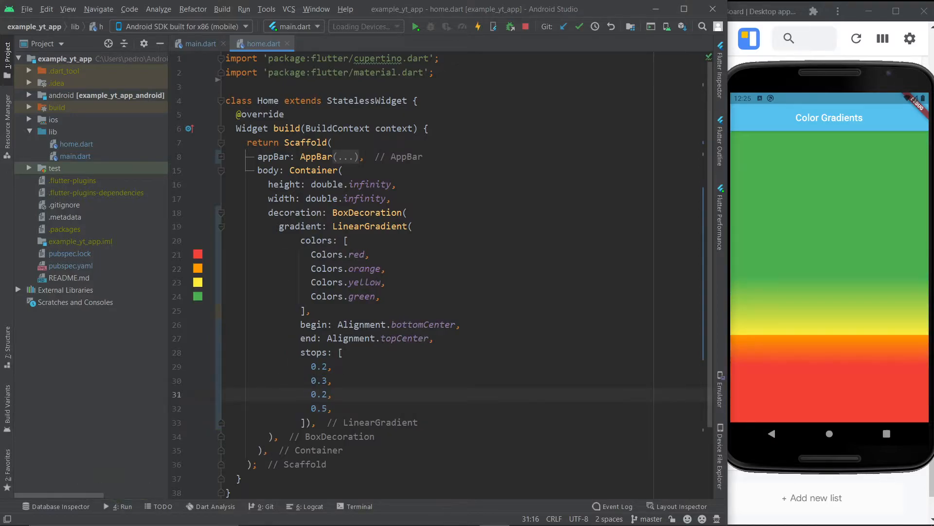
{"action": "left_click", "coordinate": [307, 394]}
{"action": "type", "text": "4"}
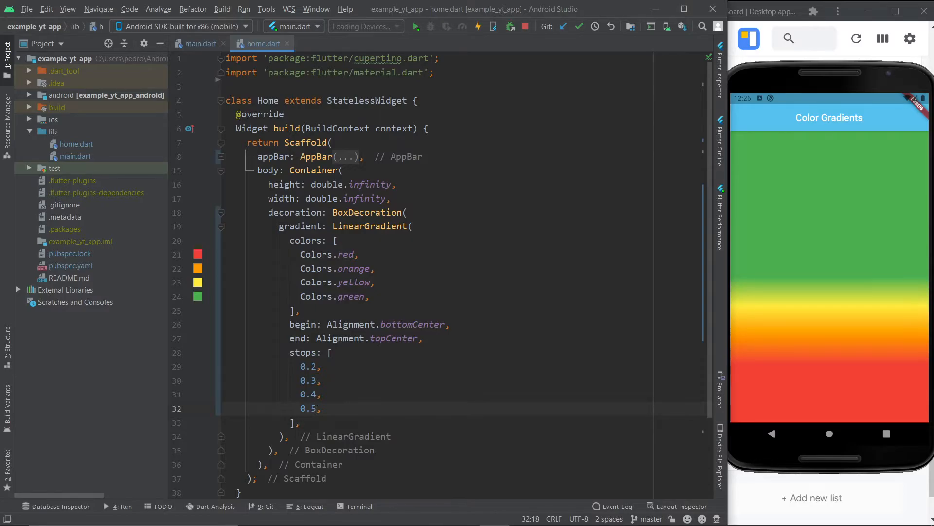
{"action": "left_click", "coordinate": [319, 408]}
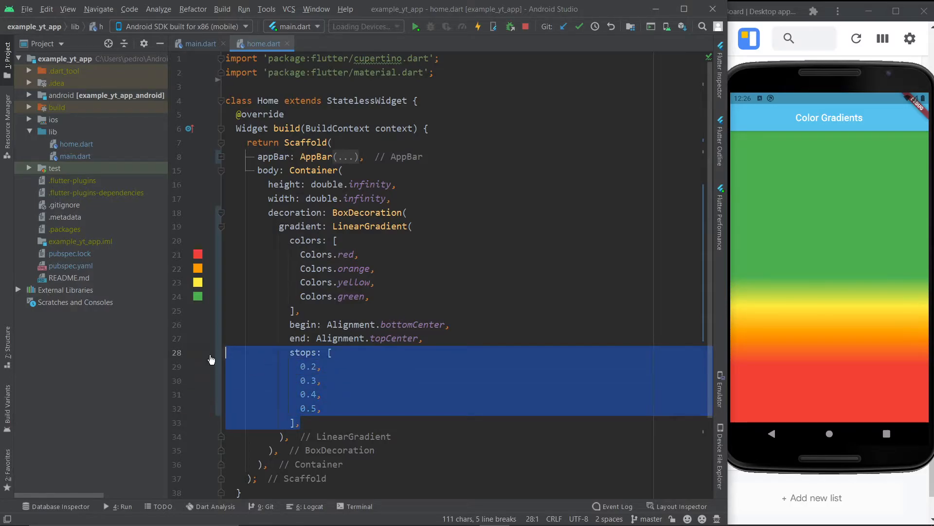
Delete the stops, begin/end and extra colours, leaving colors: [Colors.red, Colors.red]
{"action": "key", "text": "Delete"}
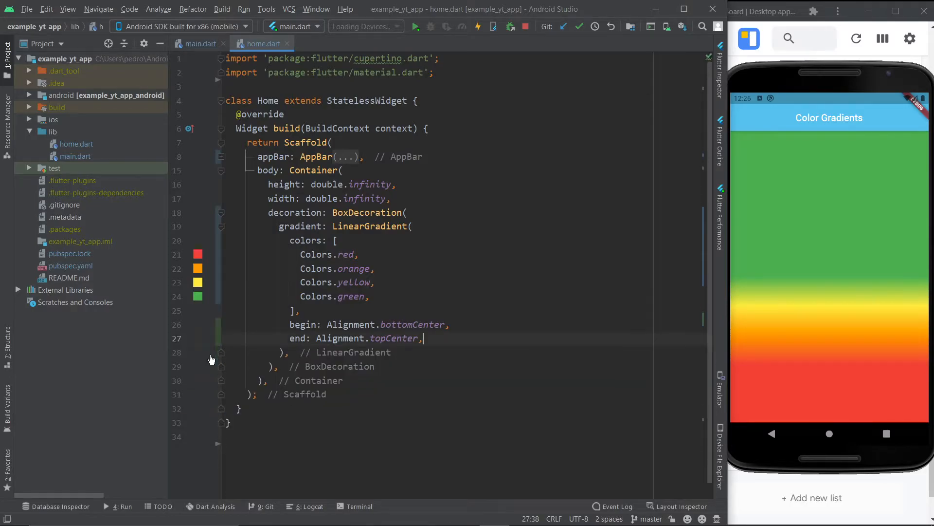
{"action": "left_click", "coordinate": [370, 296]}
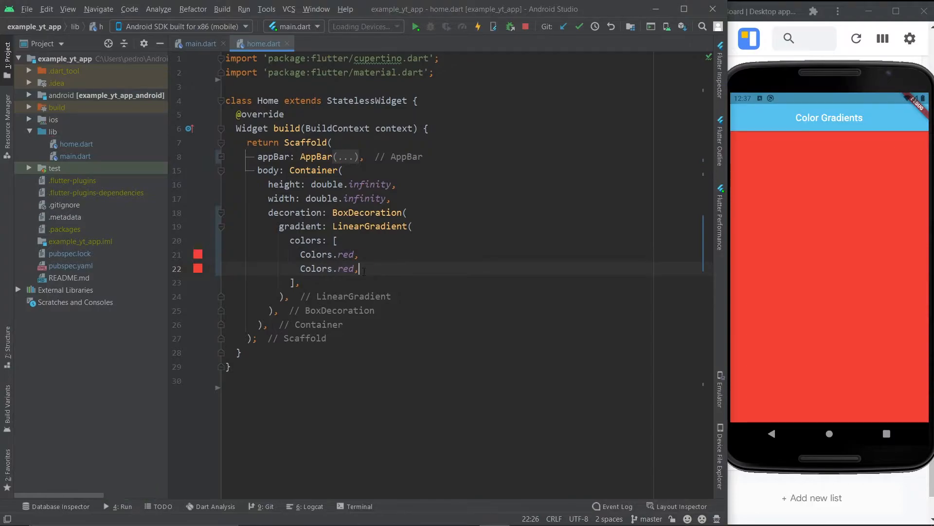
Set the first colour to Colors.red.withOpacity(0.8) and the second to Color(0xFF073840)
{"action": "type", "text": ".withOpacity("}
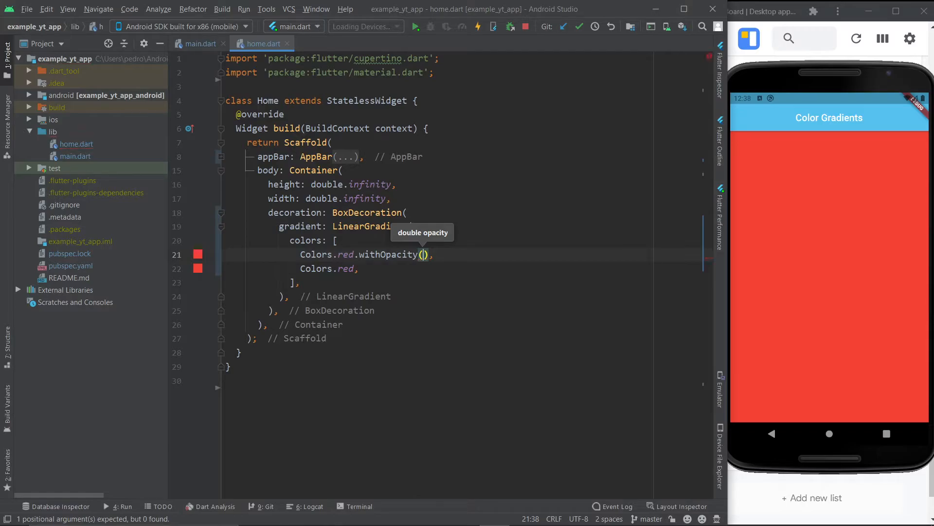
{"action": "type", "text": "0.6"}
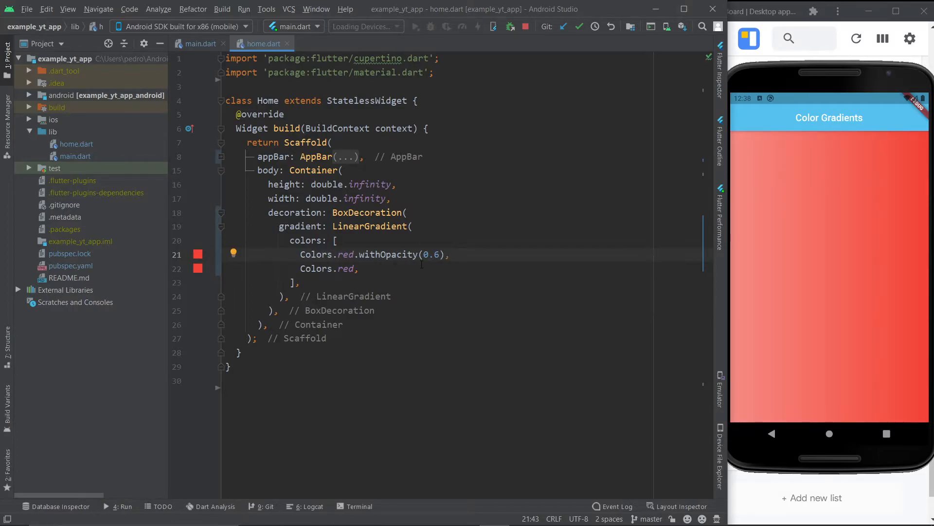
{"action": "type", "text": "8"}
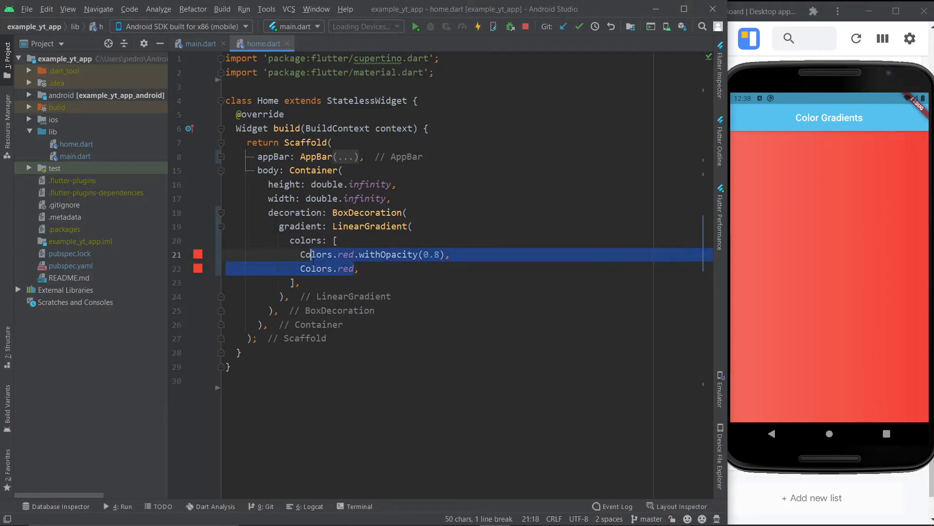
{"action": "type", "text": "Color("}
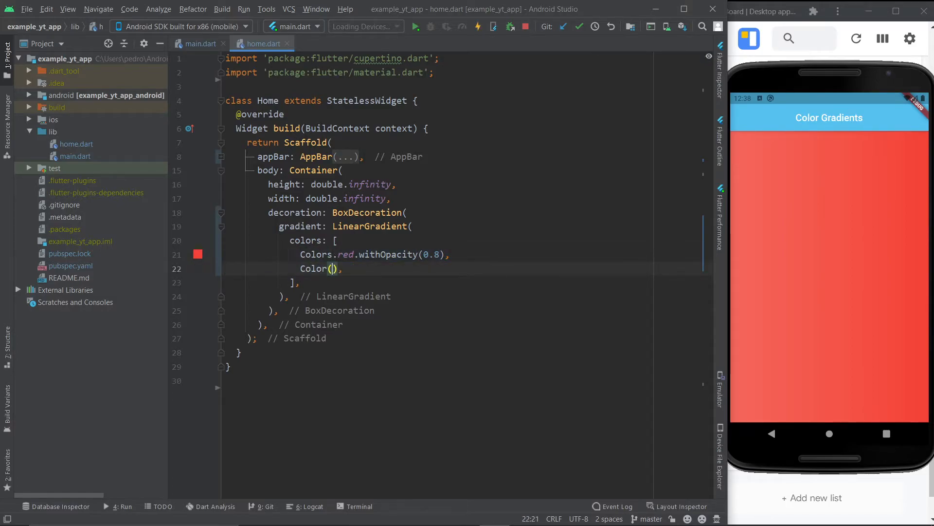
{"action": "type", "text": "0xFF0"}
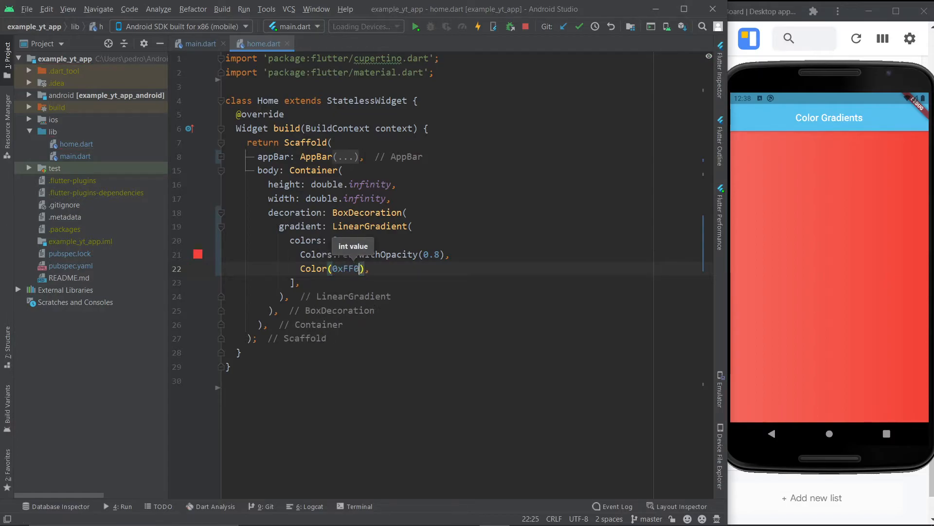
{"action": "type", "text": "073840"}
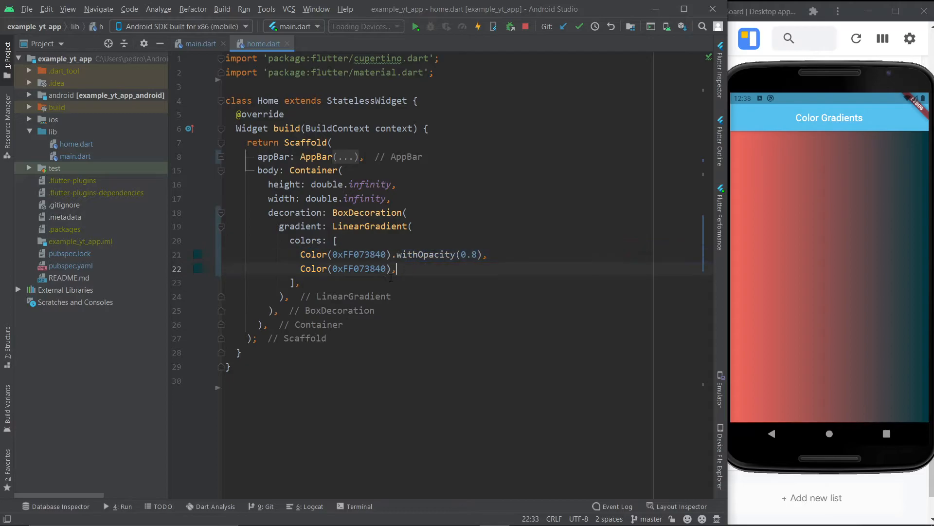
Add begin: Alignment.bottomLeft and end: Alignment.top… below the LinearGradient's colour list
{"action": "left_click", "coordinate": [477, 26]}
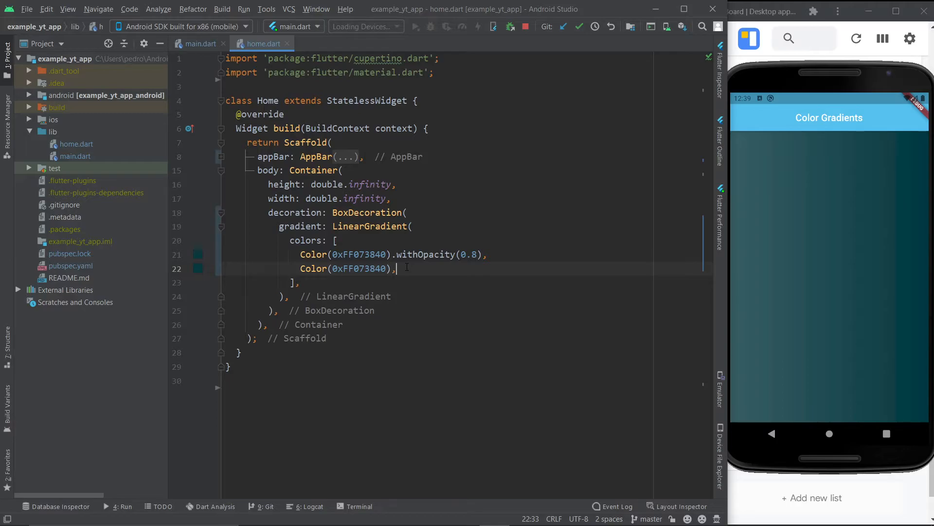
{"action": "type", "text": "begin: Alignment.bottomLeft,"}
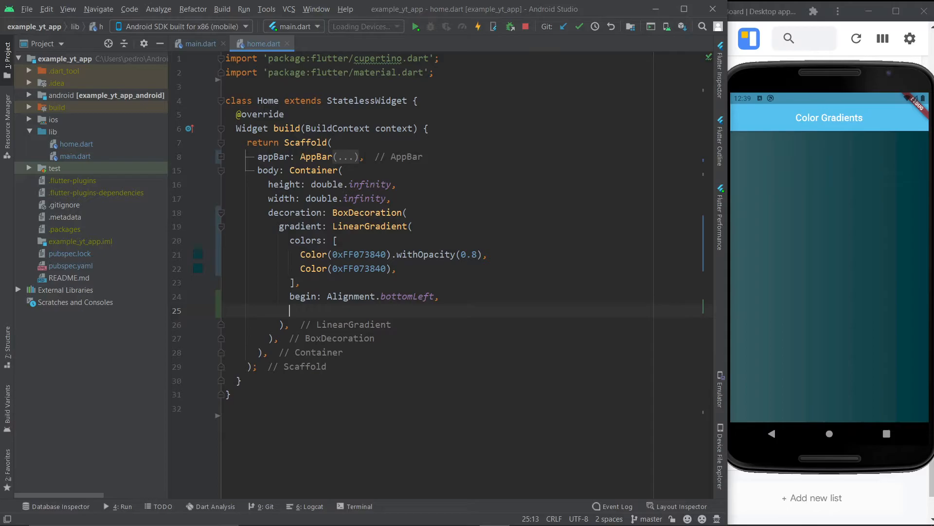
{"action": "type", "text": "end: Alignment.top"}
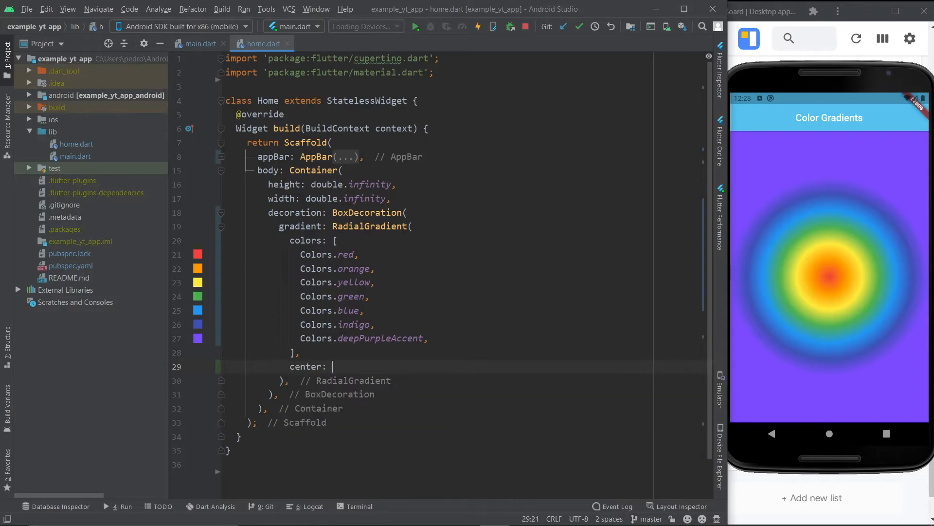
Set the RadialGradient's center to Alignment.topRight
{"action": "type", "text": "Alignment.topRight),"}
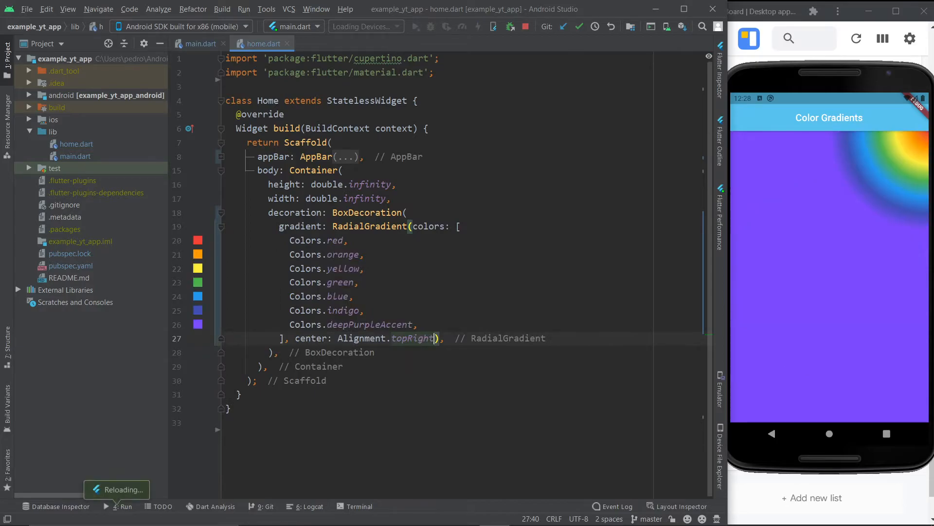
{"action": "key", "text": "enter"}
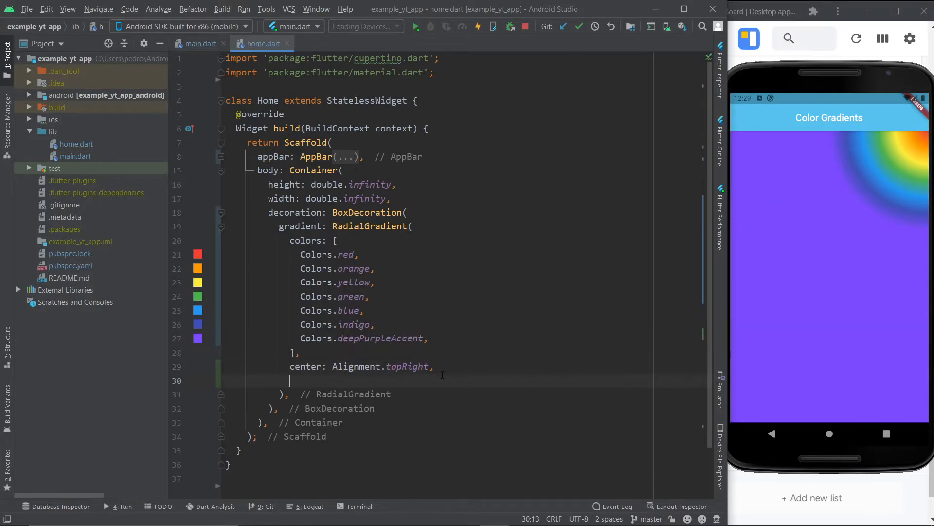
Try focal: Alignment.bottomCenter, then replace that line with radius: 0.5
{"action": "left_click", "coordinate": [289, 380]}
{"action": "type", "text": "focal: Alignment.bottomCenter"}
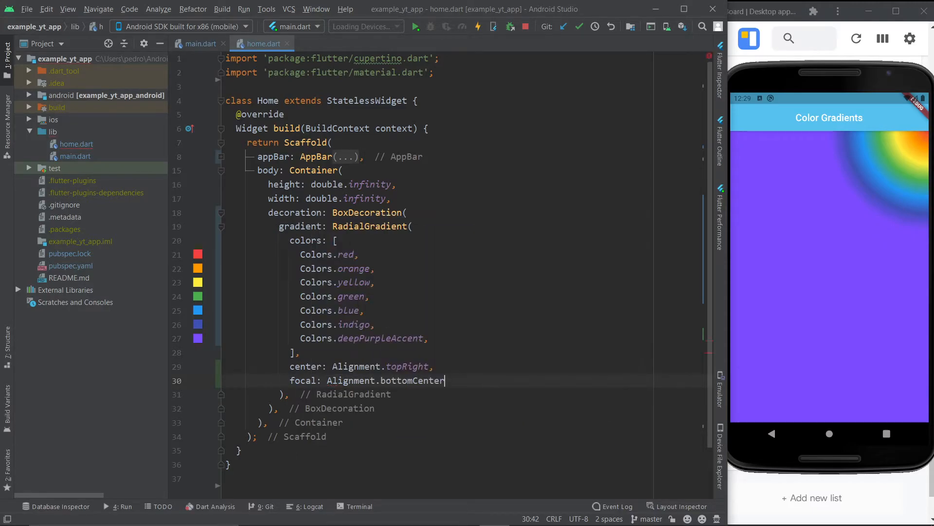
{"action": "type", "text": ","}
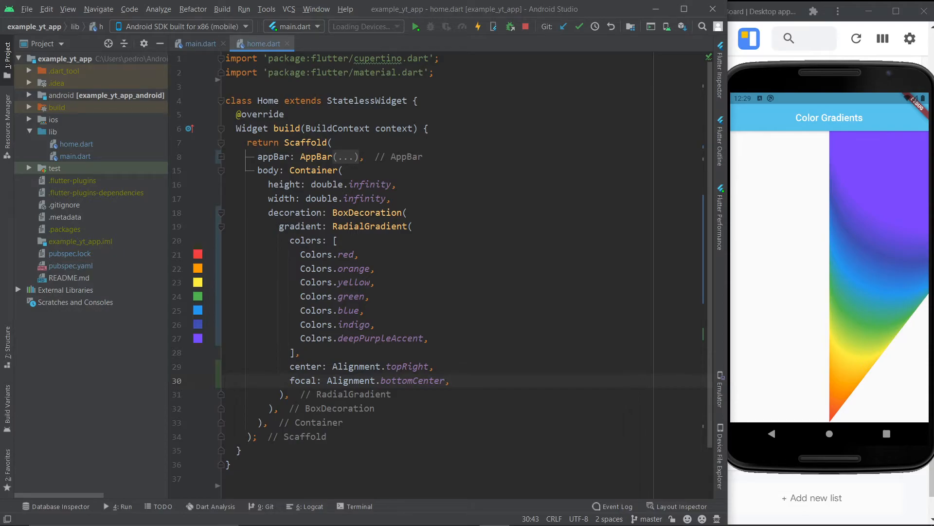
{"action": "left_click", "coordinate": [450, 380]}
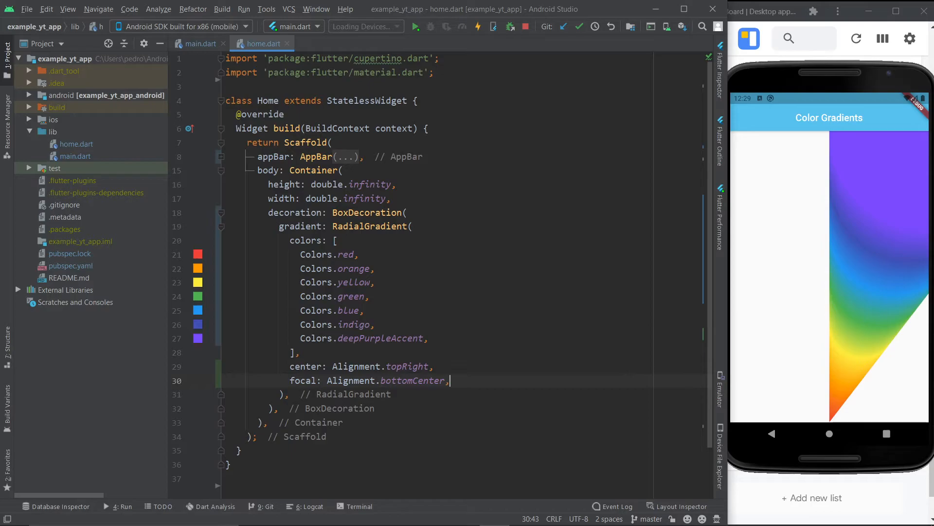
{"action": "triple_click", "coordinate": [370, 380]}
{"action": "type", "text": "radius:"}
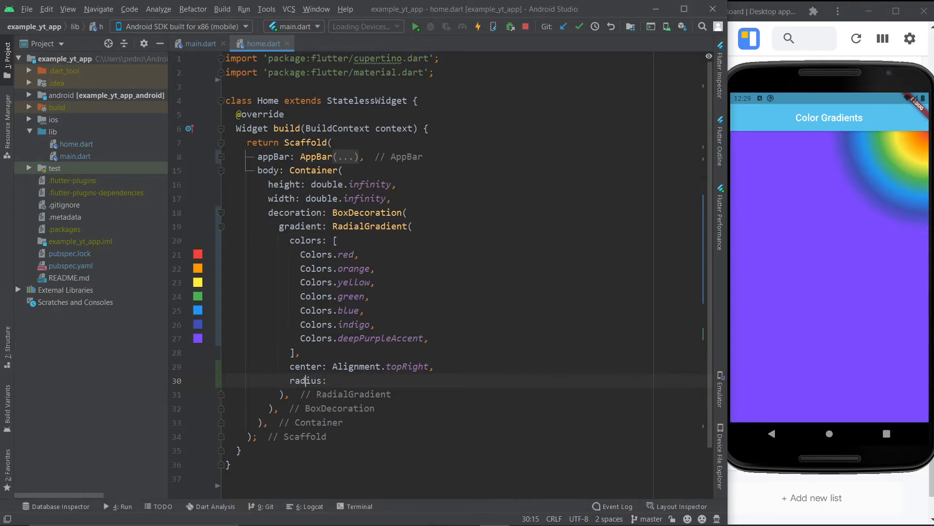
{"action": "type", "text": "1,"}
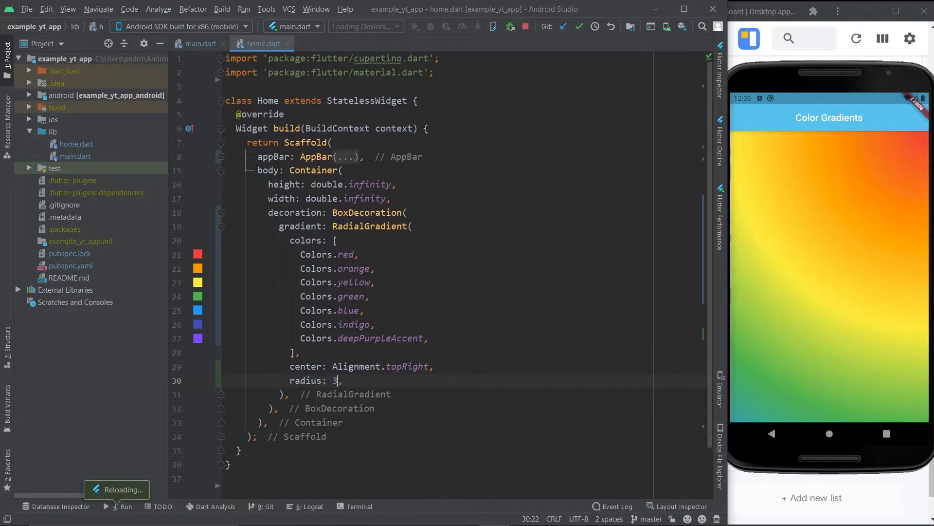
{"action": "type", "text": "0."}
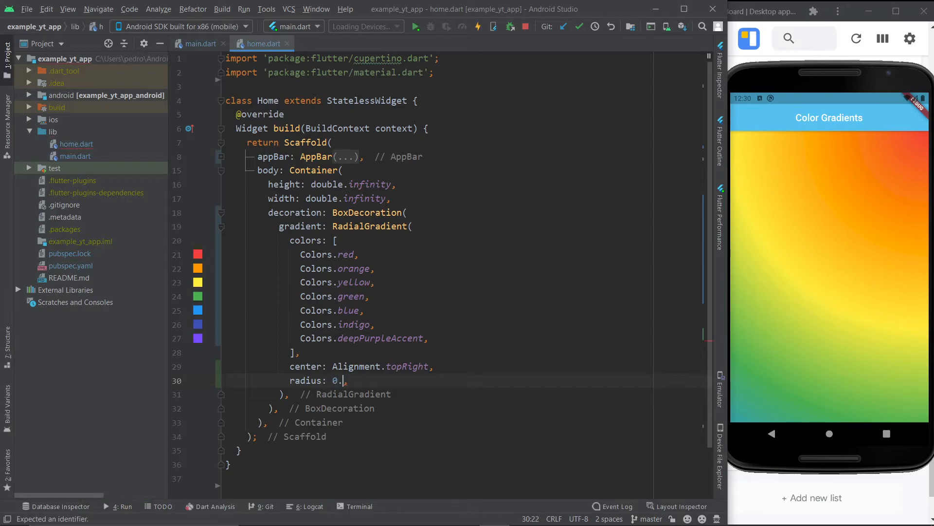
{"action": "type", "text": "5"}
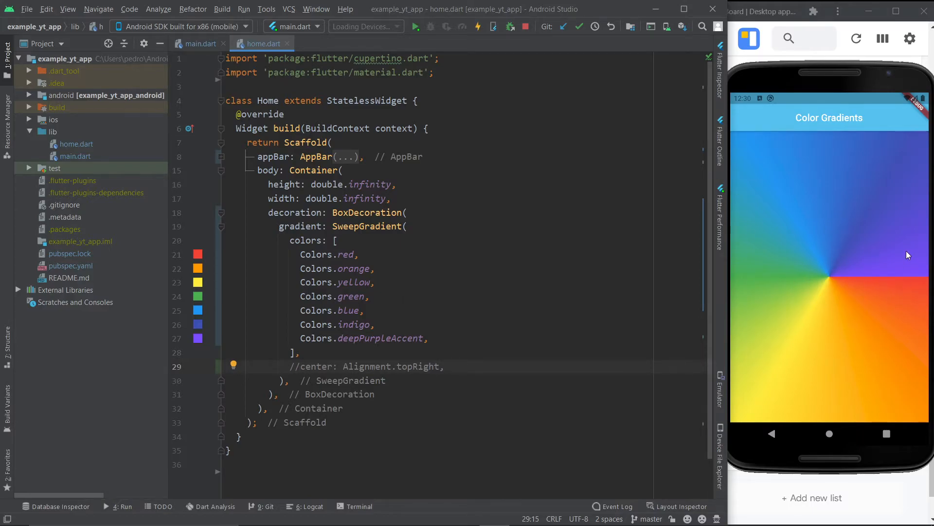
Add purple as the sweep gradient's first colour and try a bottomCenter centre
{"action": "left_click", "coordinate": [335, 240]}
{"action": "type", "text": "Colors.purple"}
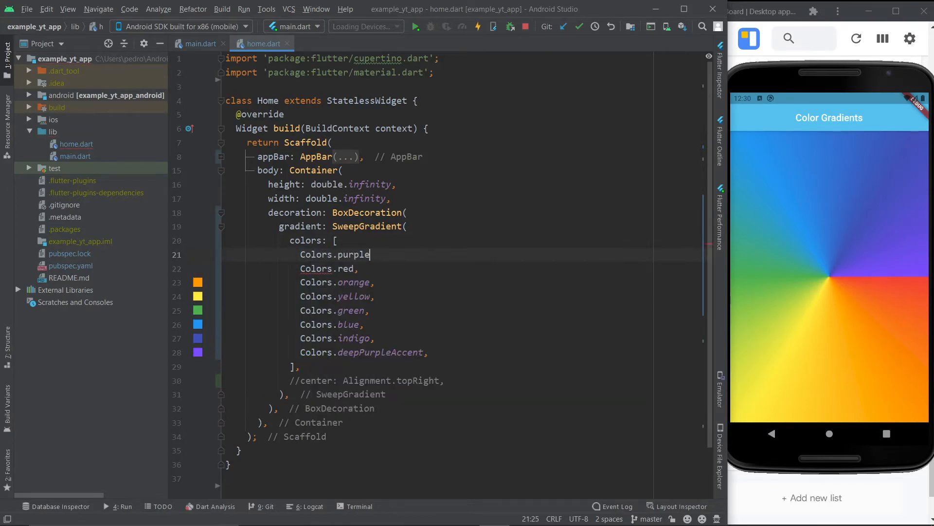
{"action": "type", "text": ","}
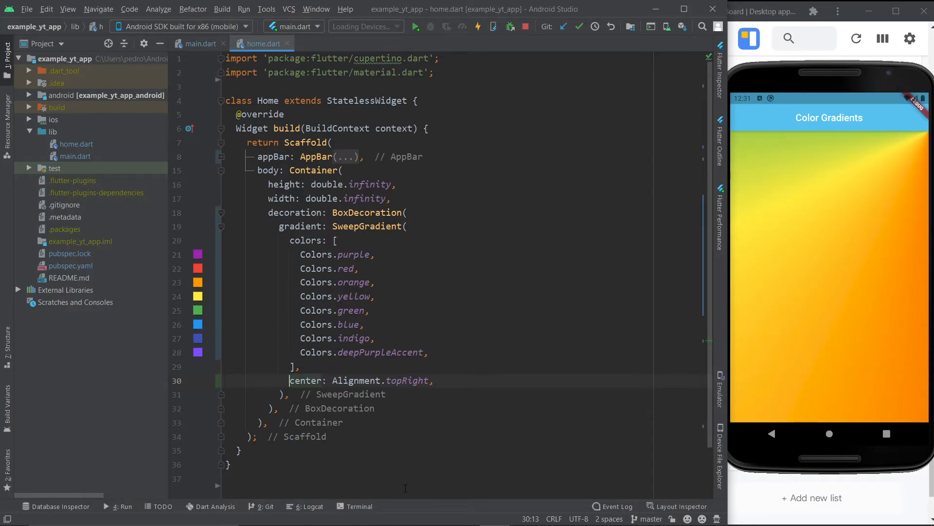
{"action": "type", "text": "b"}
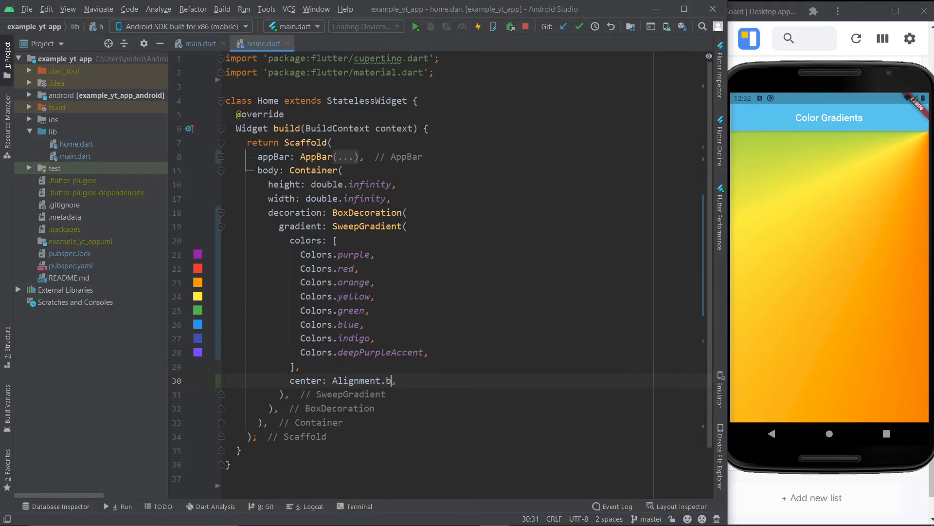
{"action": "type", "text": "bottomCenter"}
{"action": "type", "text": "endAngle: ,"}
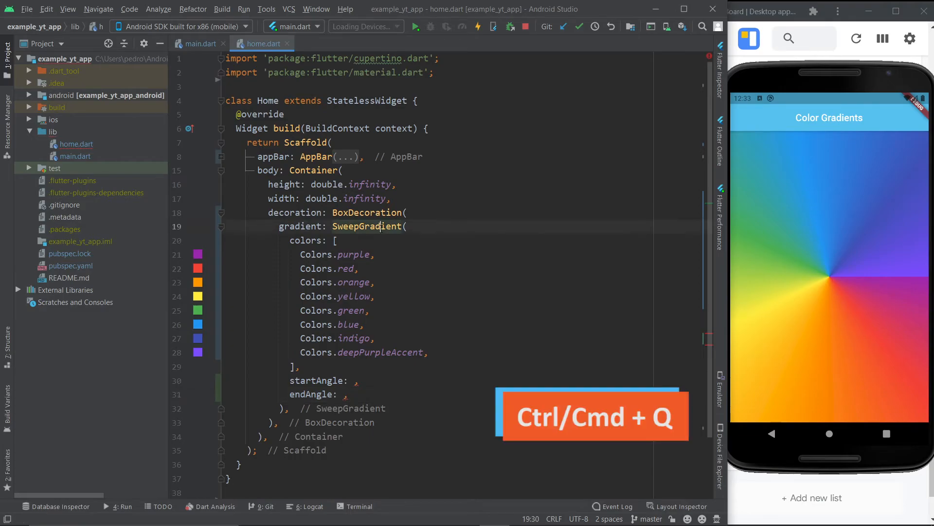
Check the SweepGradient docs, then try start angle values, settling on 5 with endAngle 6.0
{"action": "key", "text": "ctrl+q"}
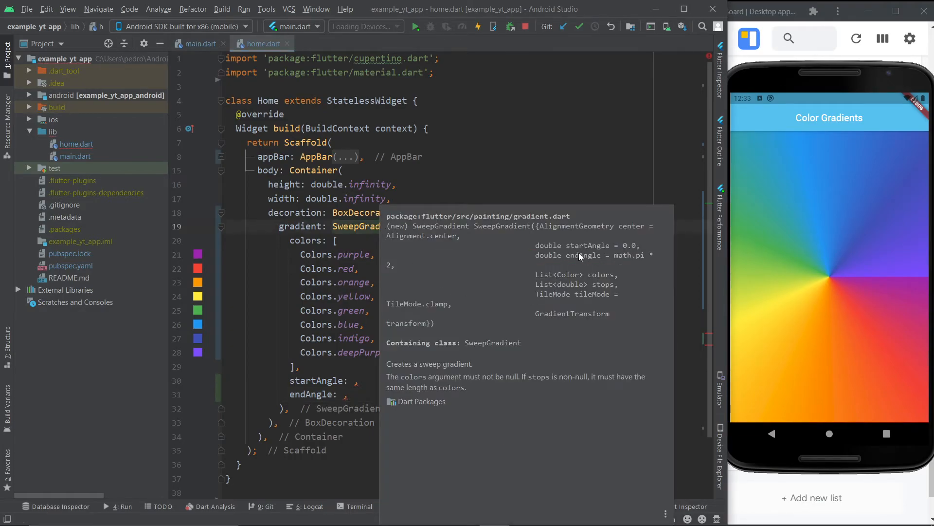
{"action": "mouse_move", "coordinate": [606, 267]}
{"action": "type", "text": "6."}
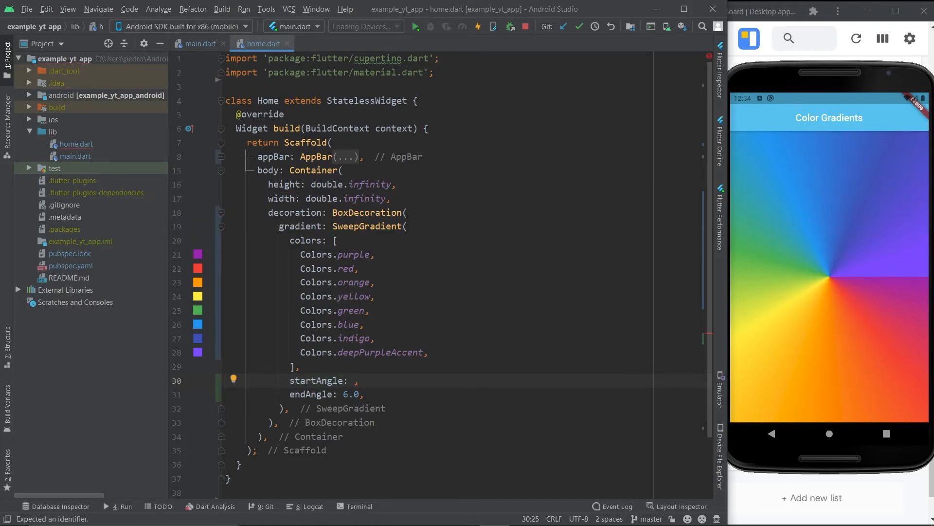
{"action": "type", "text": "0.5"}
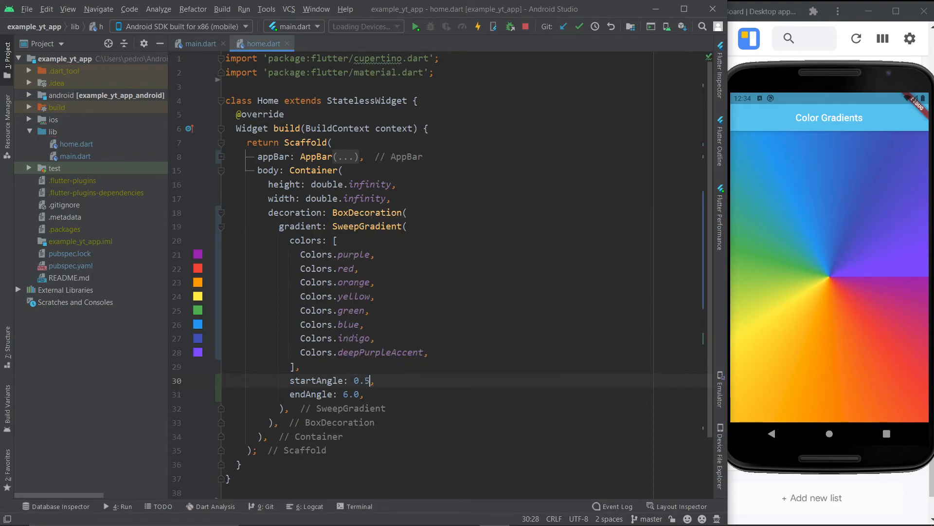
{"action": "key", "text": "Backspace"}
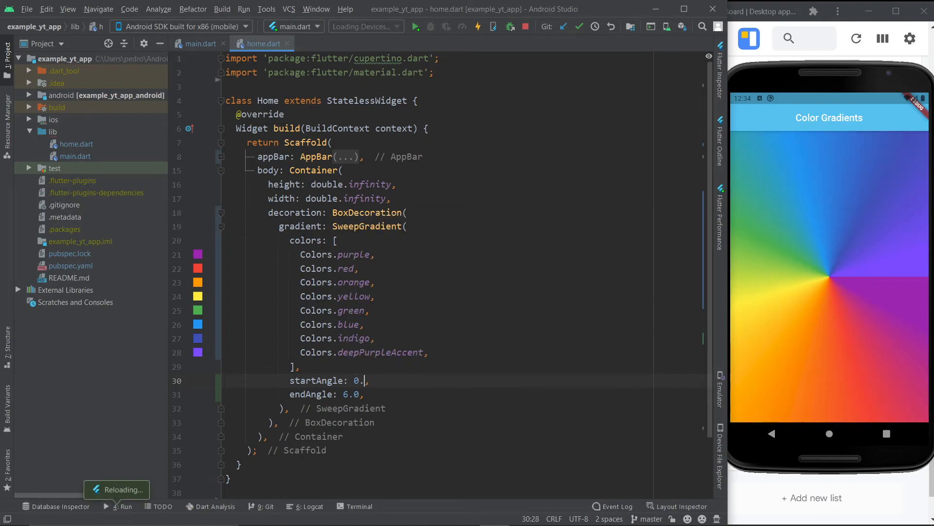
{"action": "type", "text": "9"}
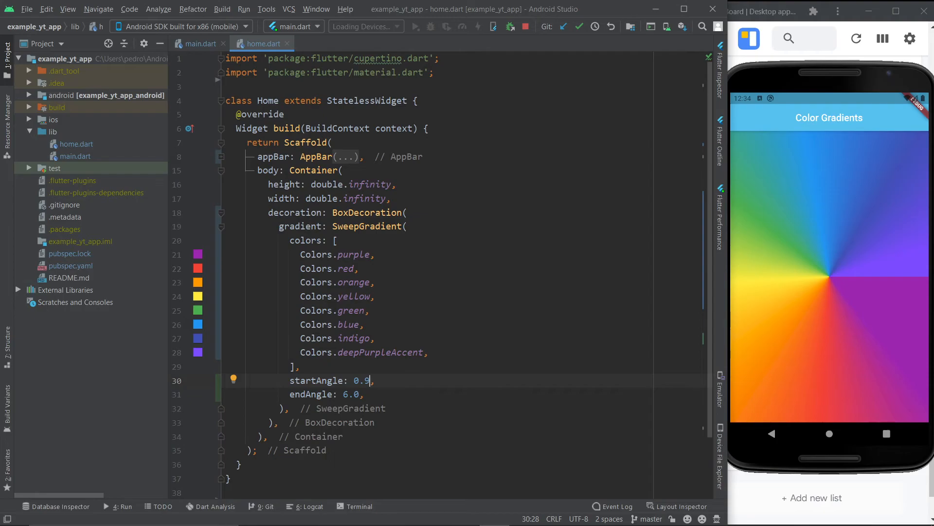
{"action": "type", "text": "3"}
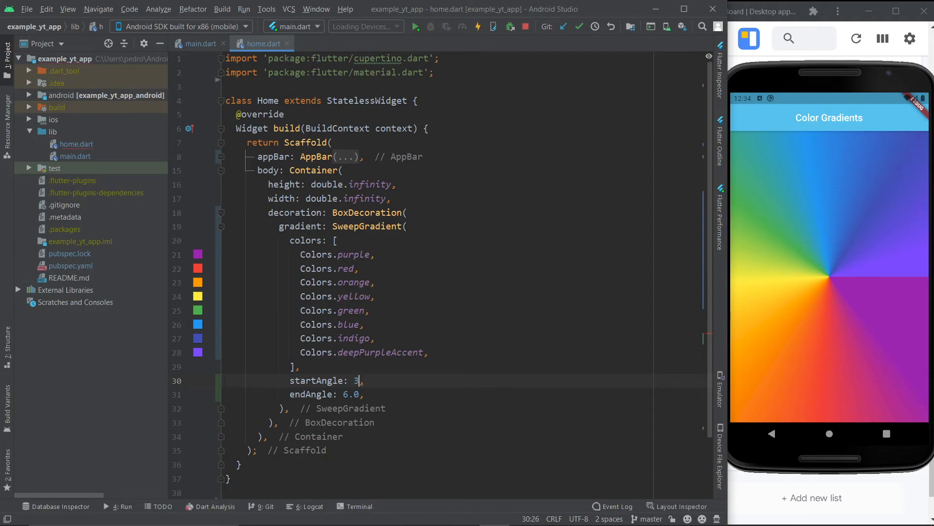
{"action": "key", "text": "Backspace"}
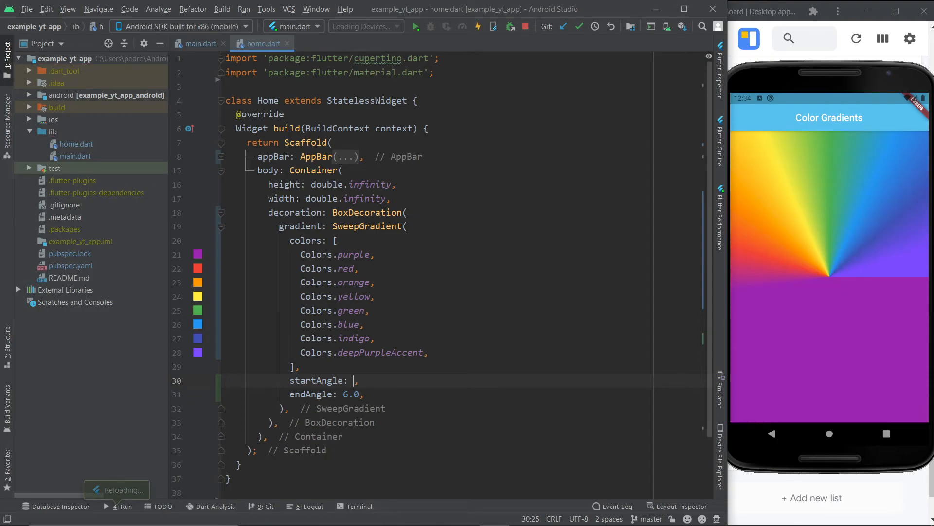
{"action": "type", "text": "7"}
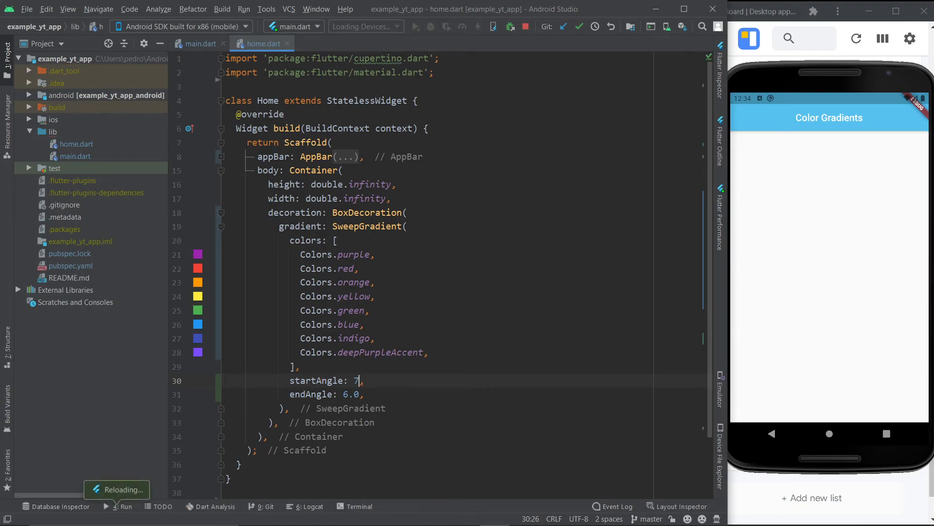
{"action": "type", "text": "5"}
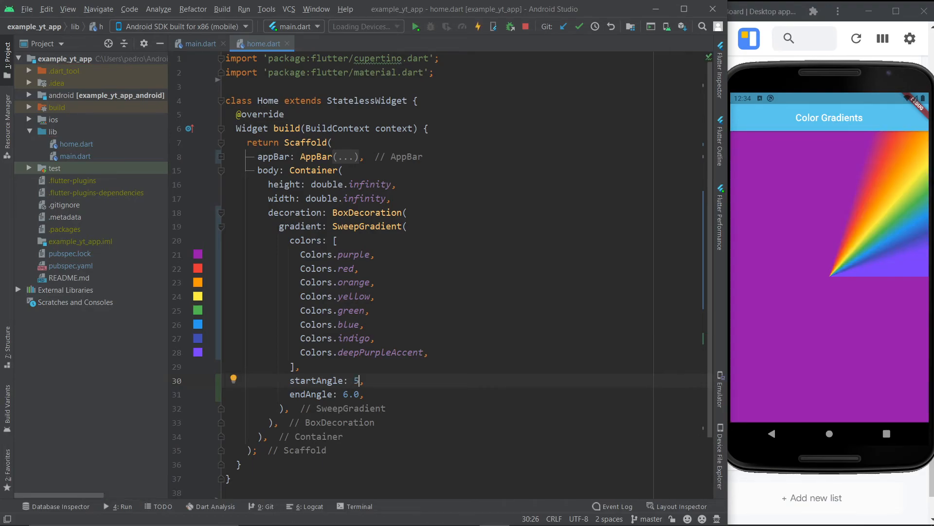
Remove the startAngle and endAngle lines for the full rainbow sweep, then exit Android Studio
{"action": "scroll", "scroll_direction": "down", "scroll_amount": 3}
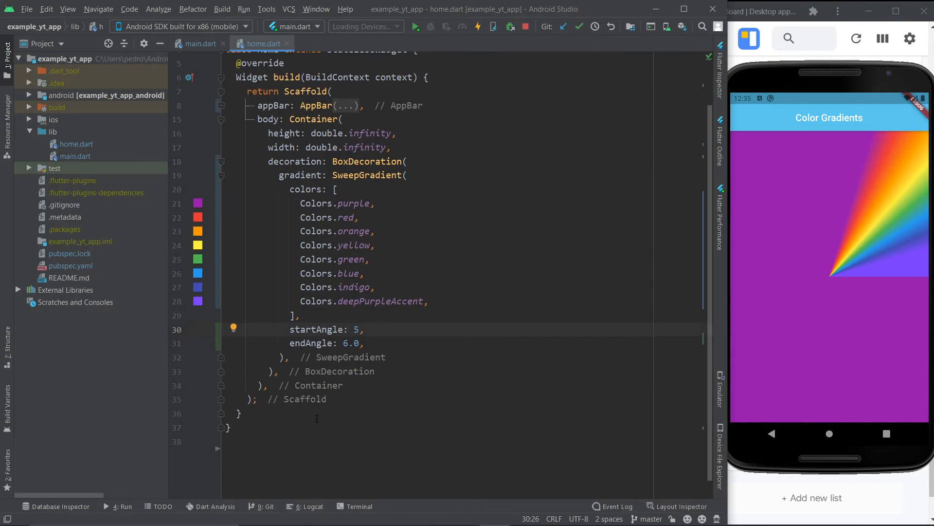
{"action": "scroll", "scroll_direction": "up", "scroll_amount": 3}
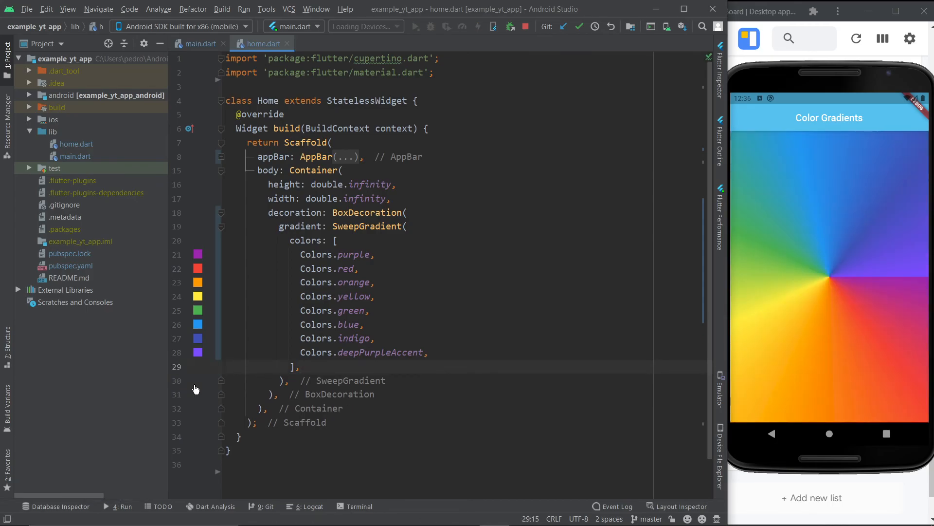
{"action": "left_click", "coordinate": [713, 8]}
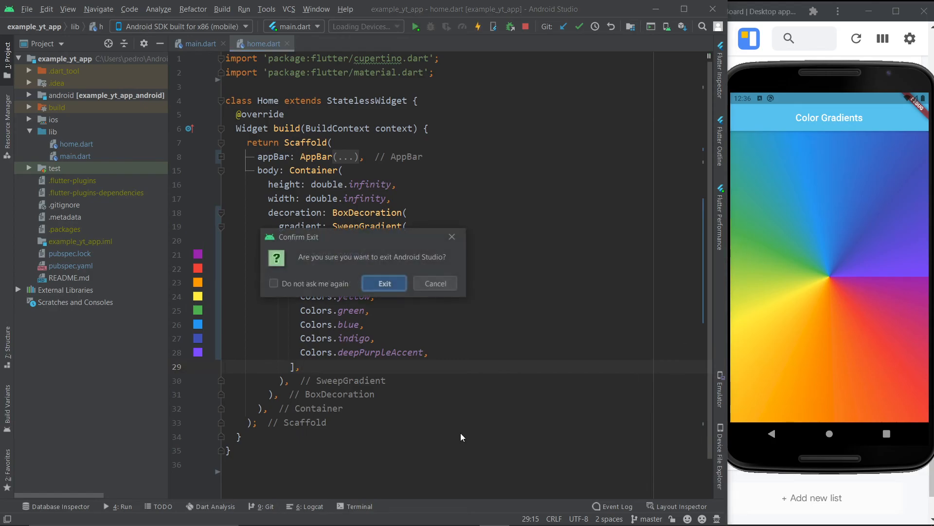